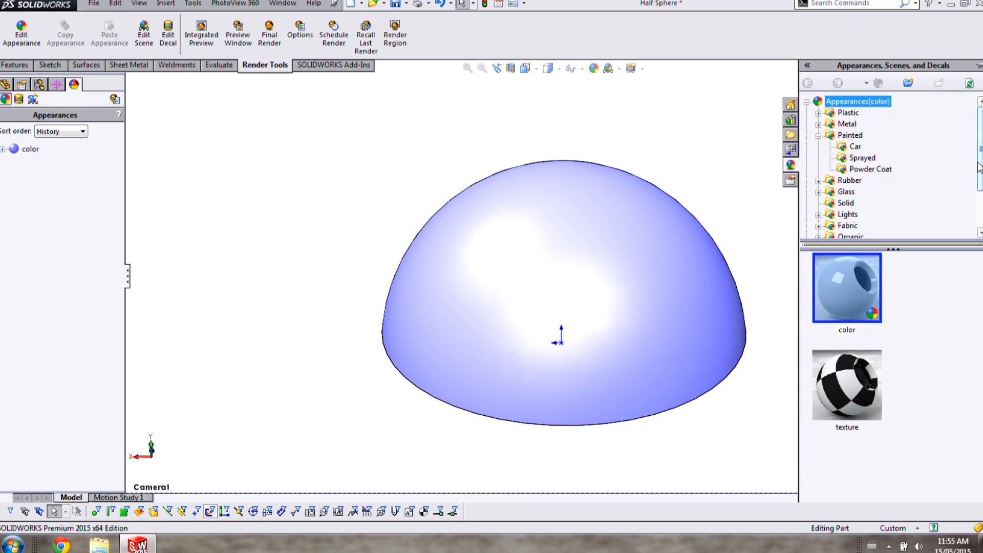
mouse_move(917, 141)
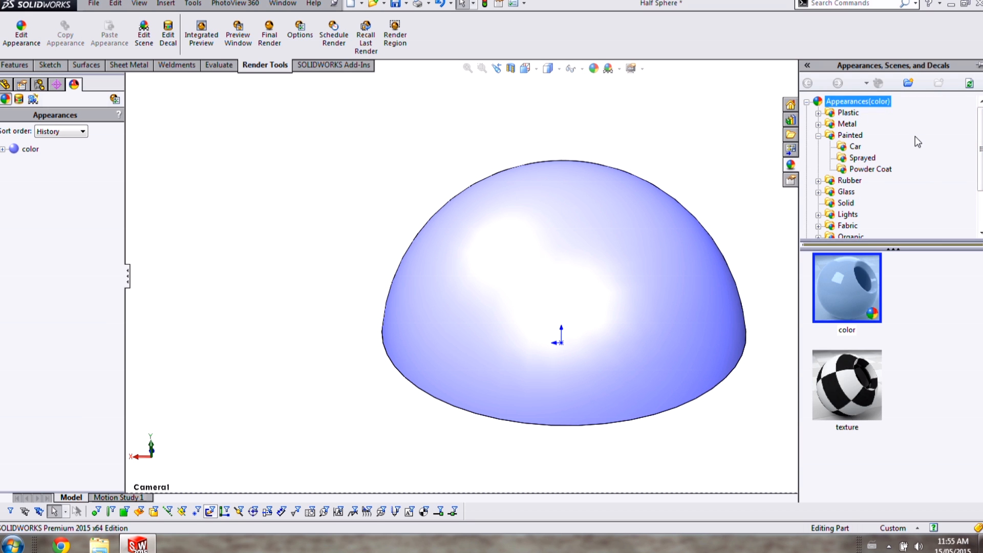
mouse_move(905, 160)
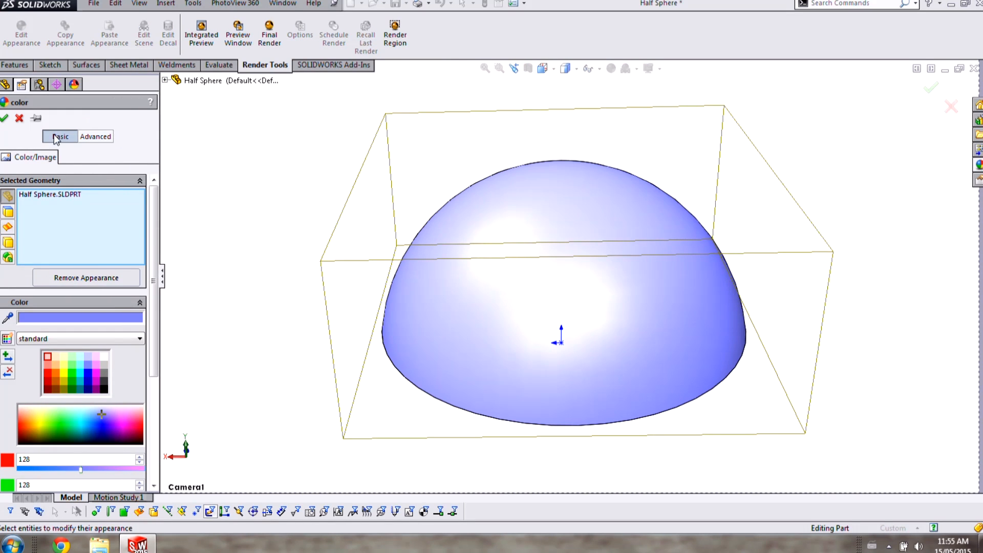
Show the advanced appearance settings and list the available surface finish types.
left_click(96, 136)
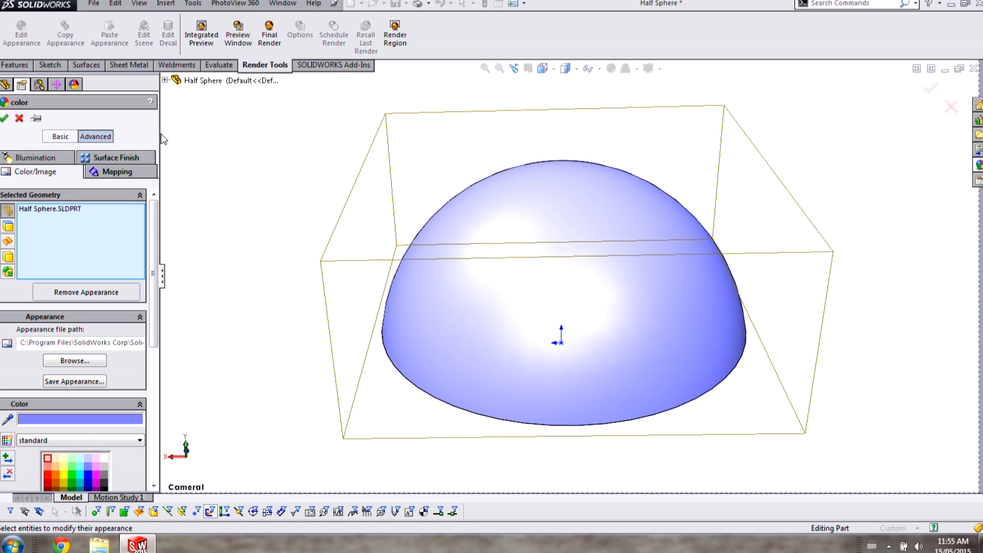
mouse_move(154, 137)
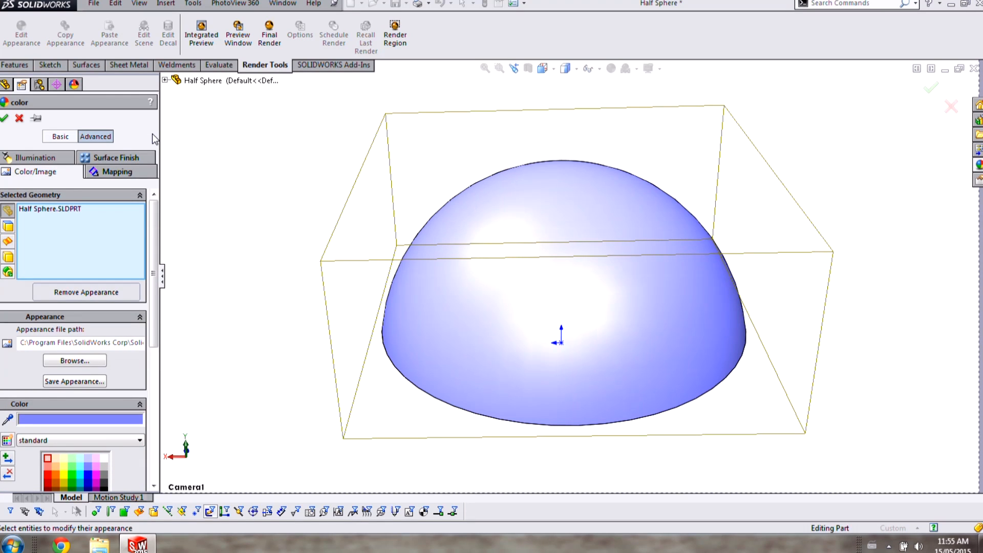
mouse_move(91, 160)
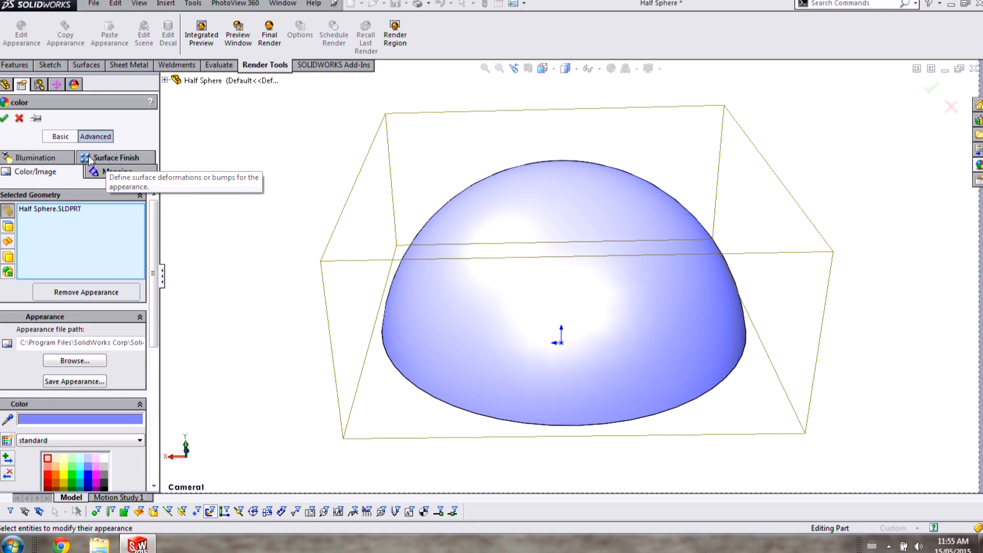
mouse_move(129, 163)
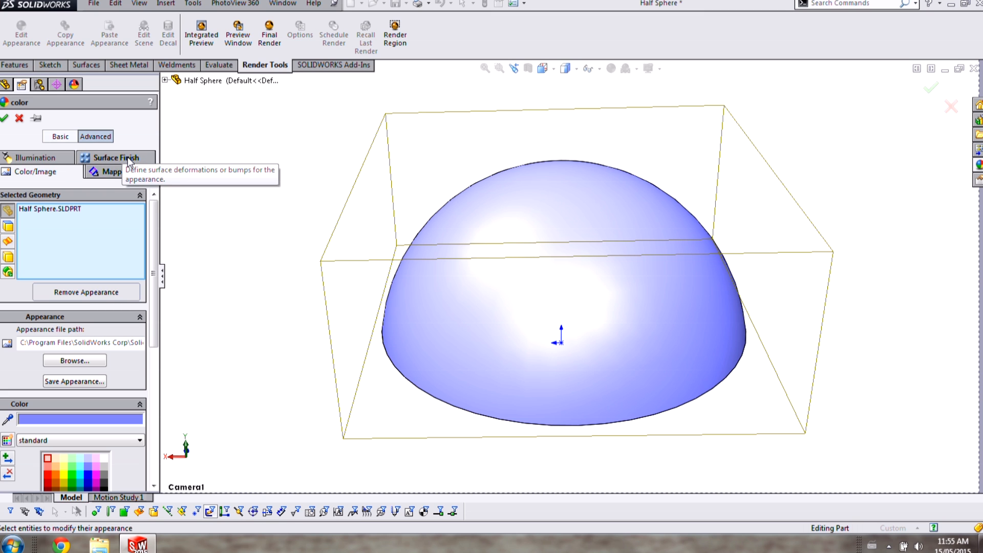
left_click(116, 158)
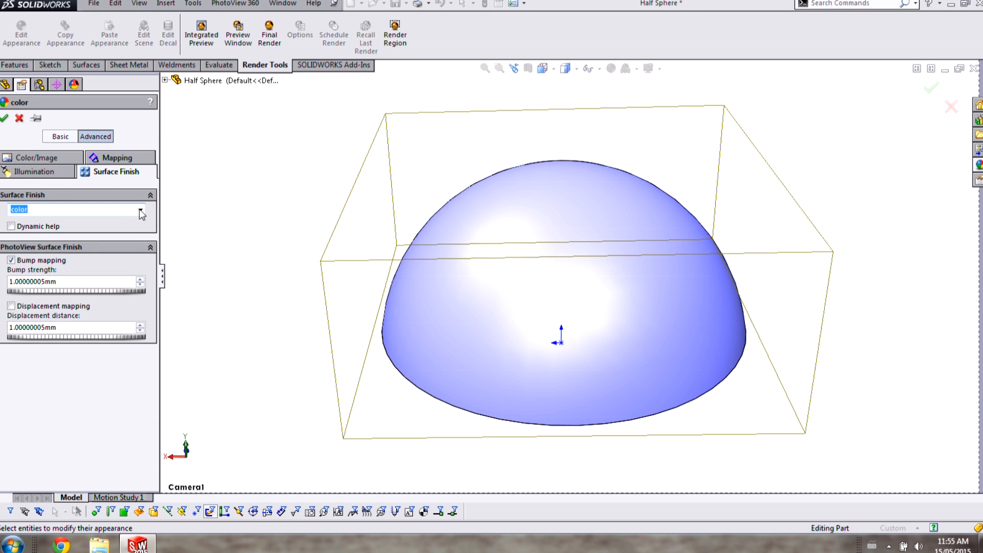
left_click(140, 210)
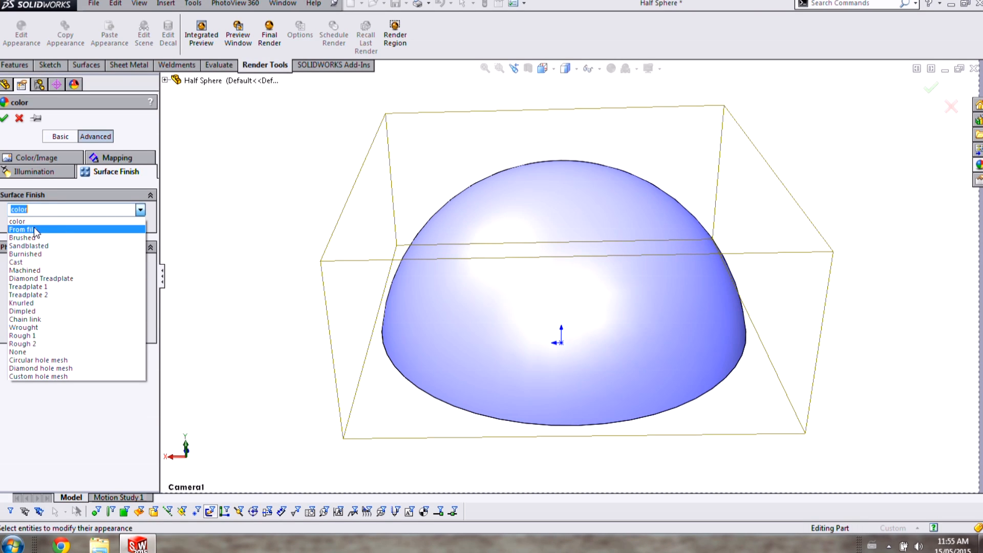
mouse_move(53, 234)
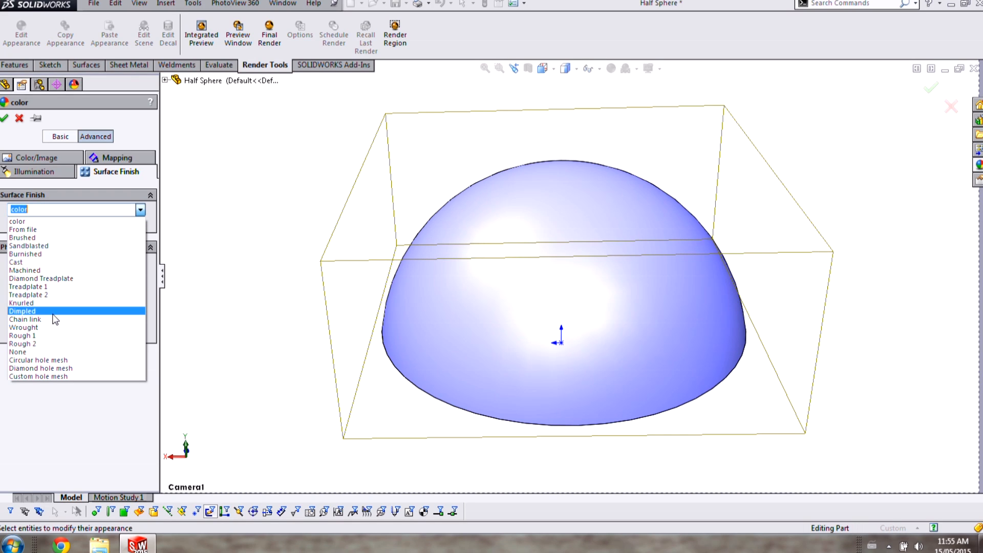
Apply a Dimpled finish with displacement mapping (5 mm) replacing bump mapping.
left_click(22, 311)
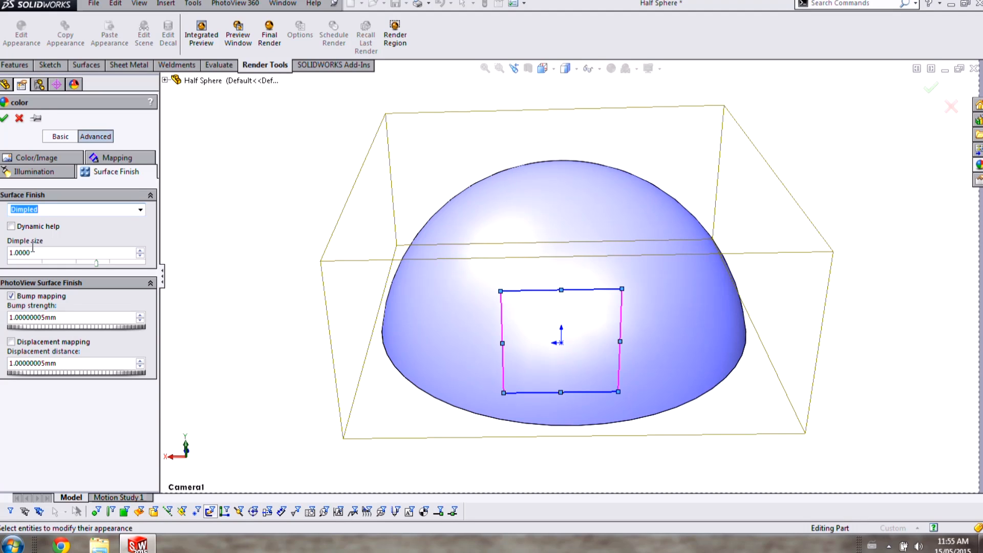
mouse_move(34, 304)
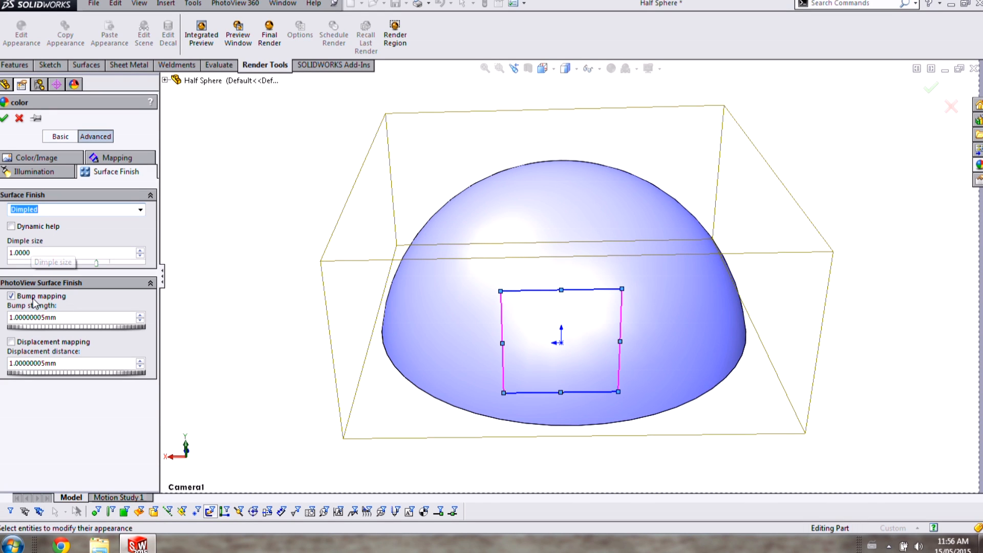
left_click(11, 295)
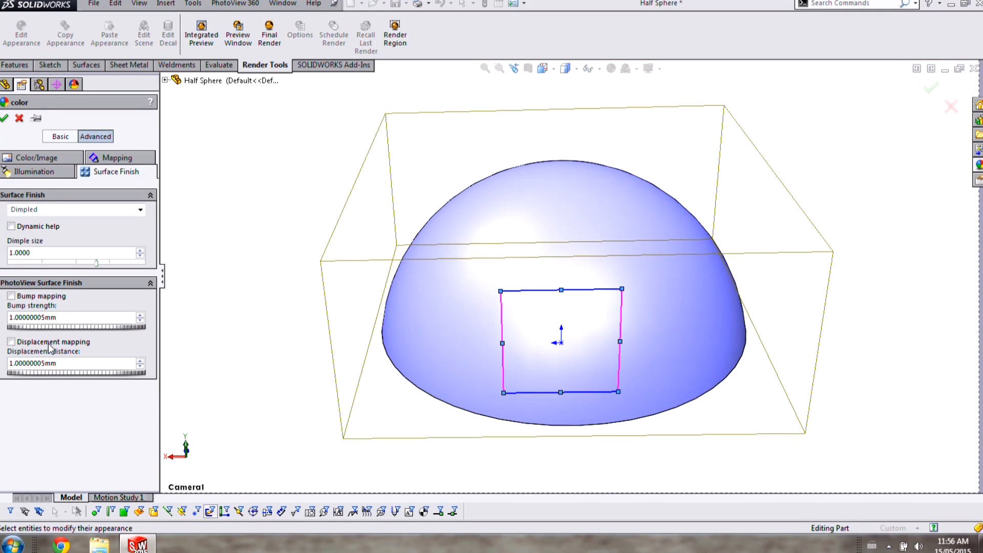
left_click(11, 341)
type("5.000")
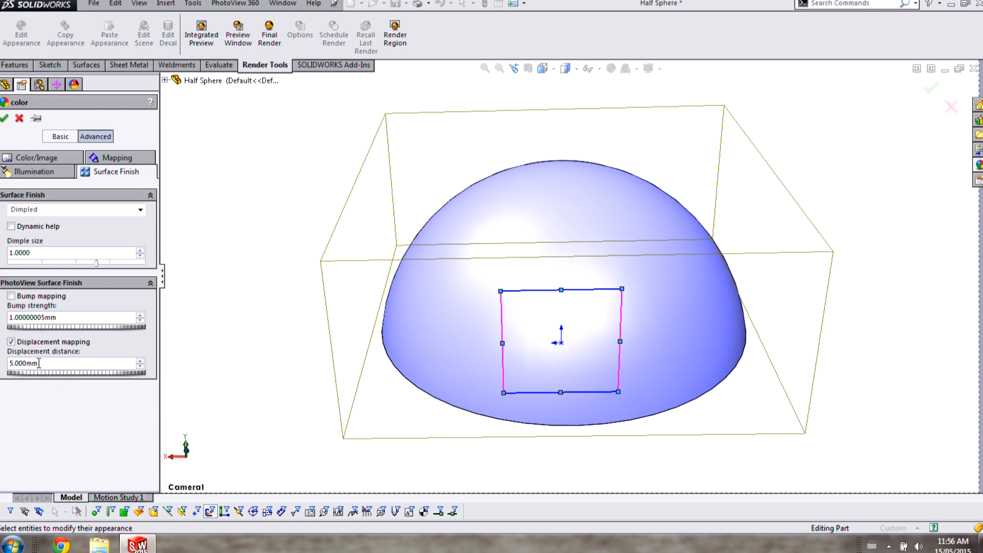
left_click(4, 119)
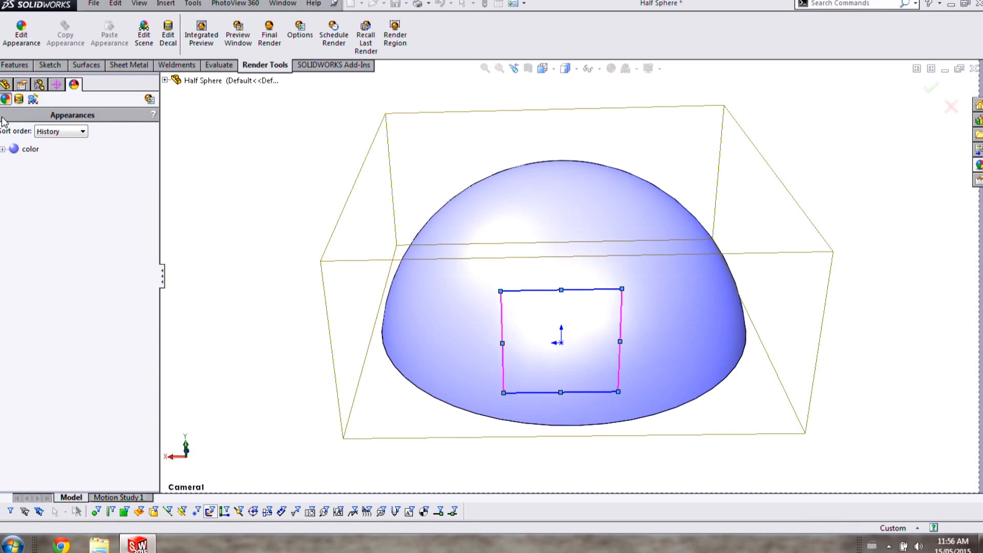
Render a region of the view with Integrated Preview to show the dimpled half sphere.
left_click(395, 31)
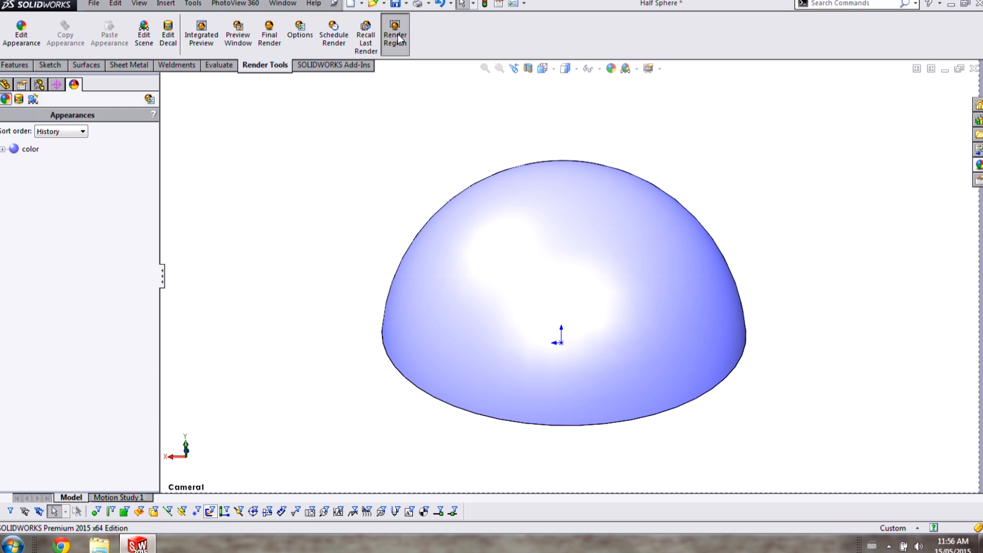
left_click(395, 34)
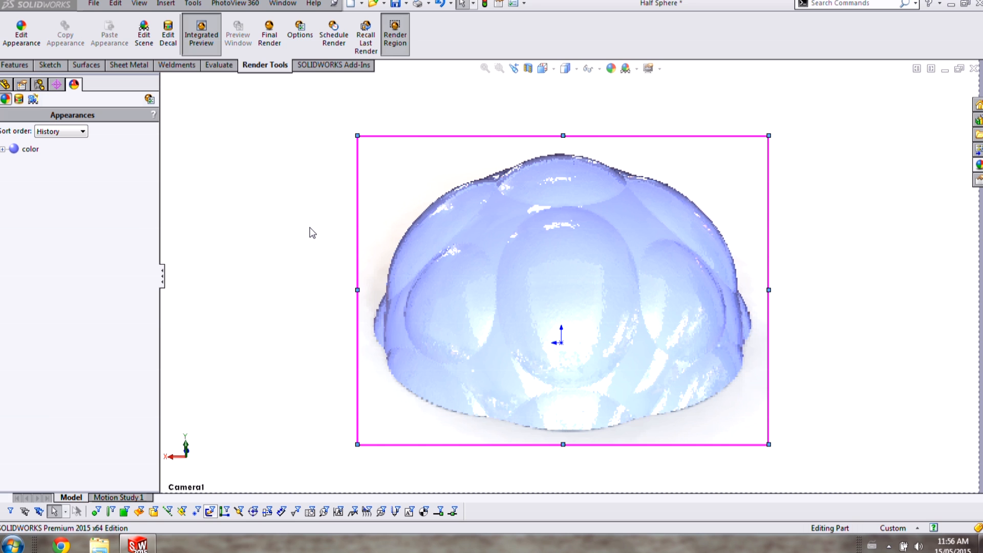
mouse_move(307, 257)
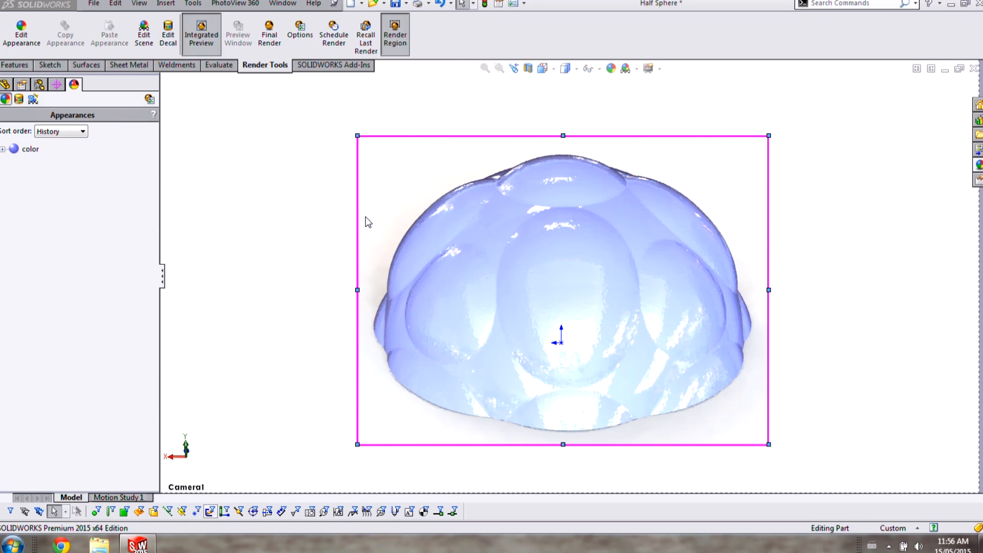
mouse_move(285, 225)
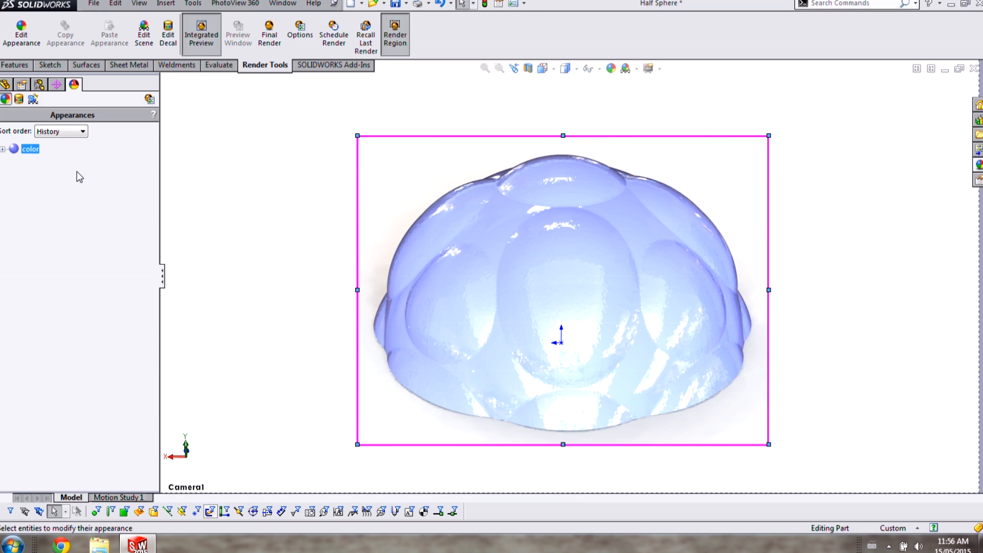
mouse_move(81, 180)
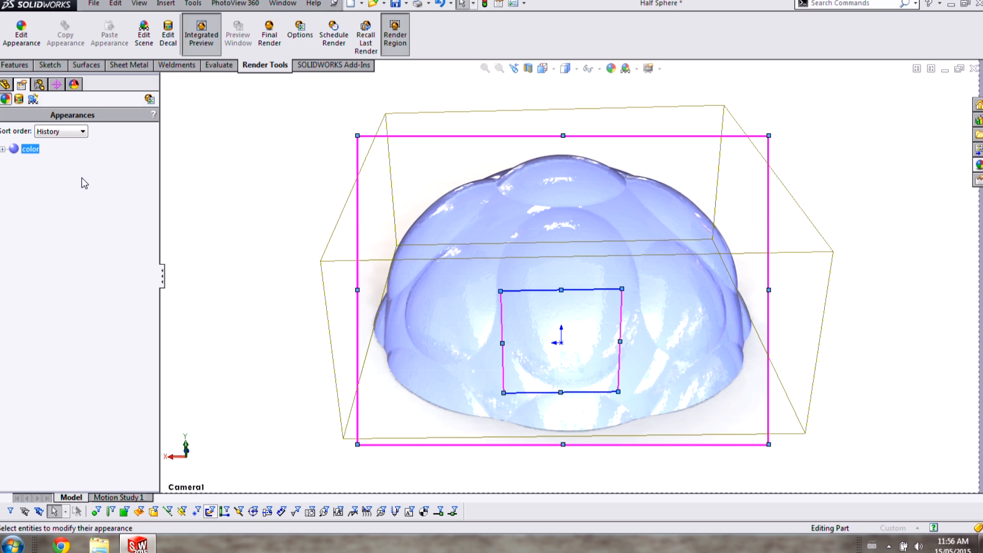
Reopen the part's color appearance on its mapping settings and list the mapping types.
double_click(30, 149)
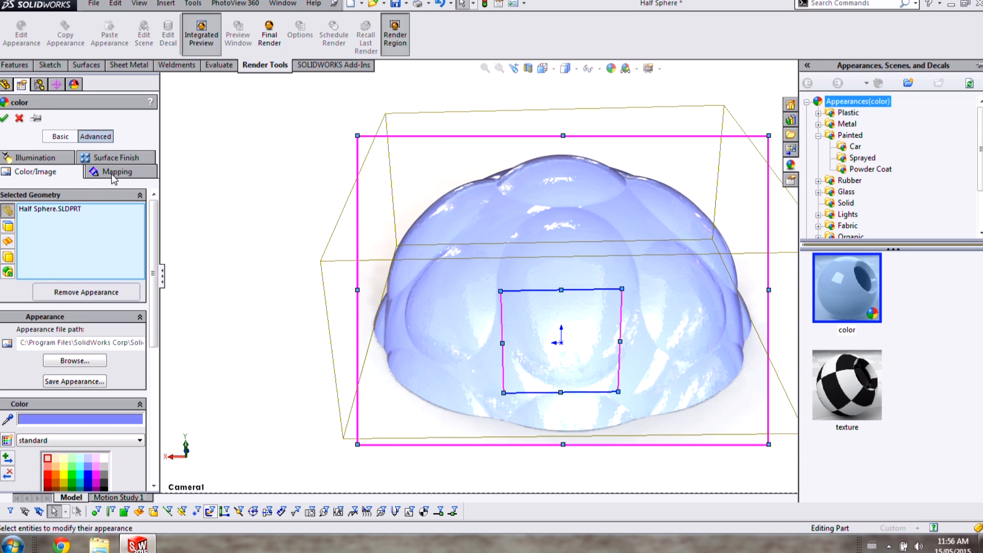
left_click(118, 172)
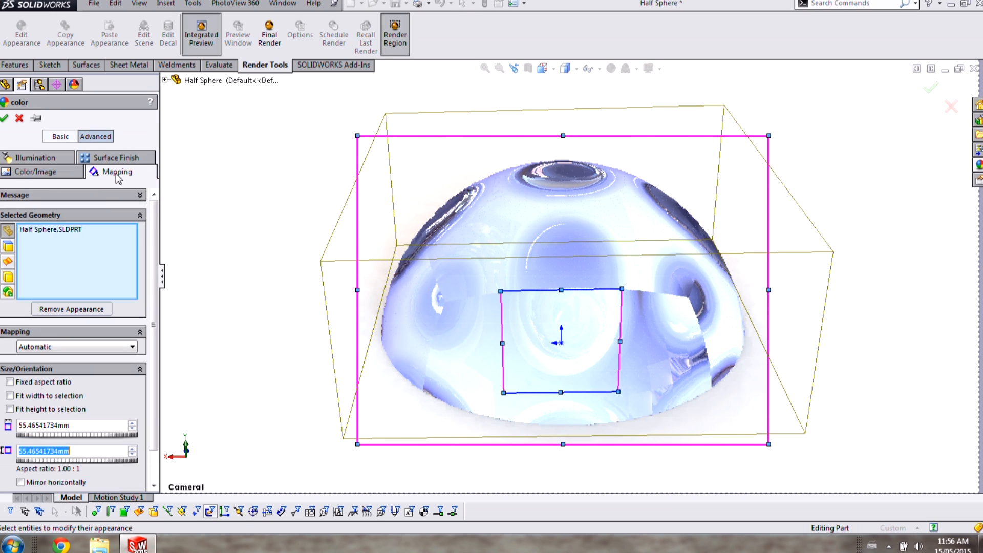
mouse_move(68, 348)
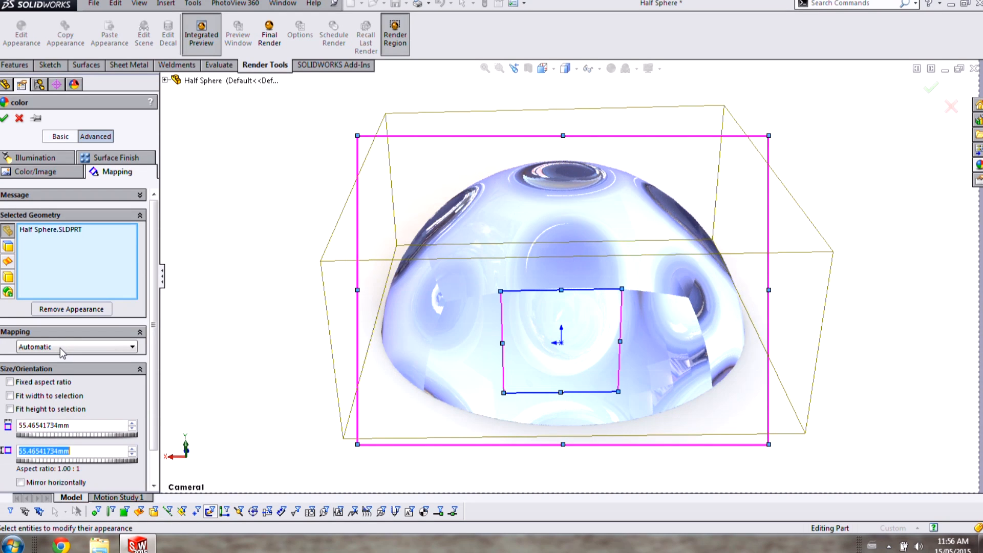
left_click(76, 347)
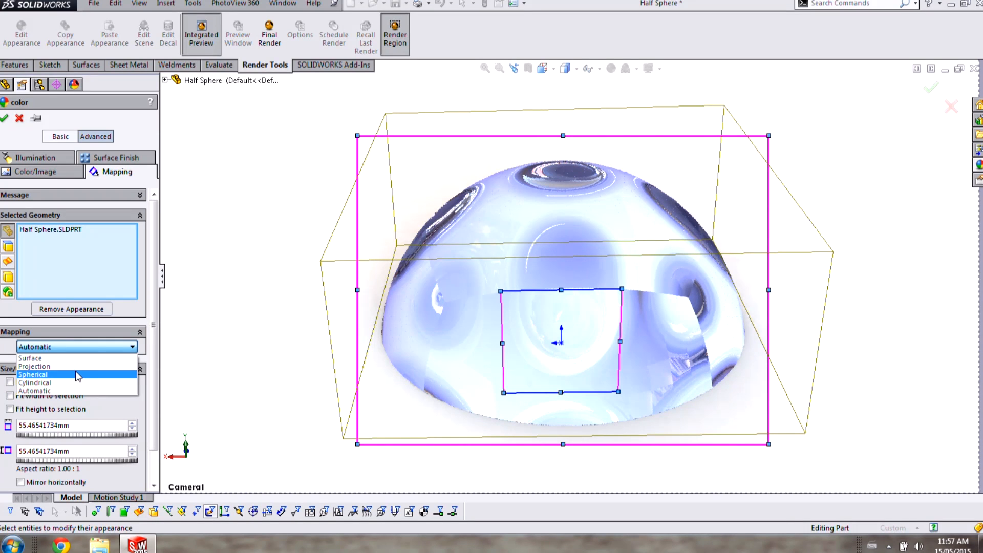
Set the appearance mapping type to Spherical.
left_click(32, 374)
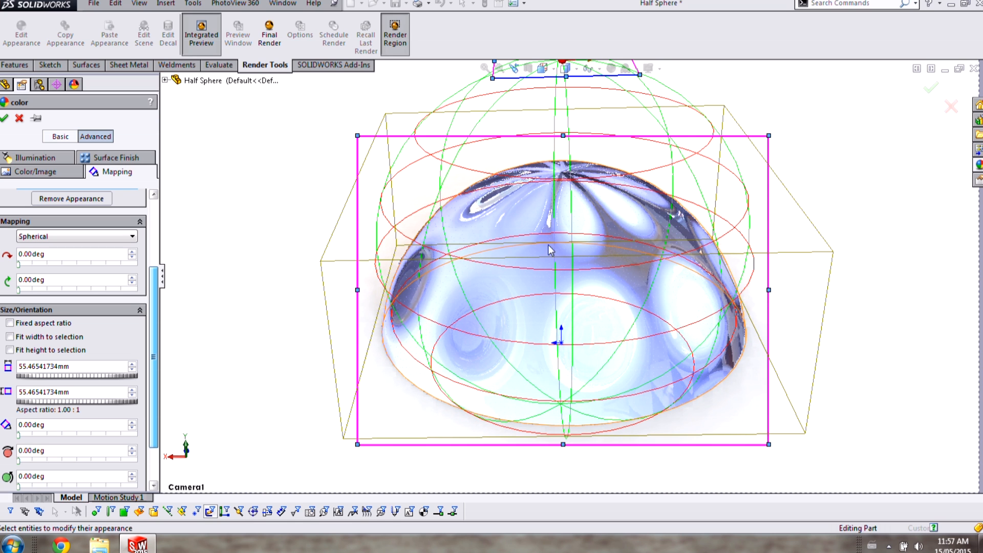
mouse_move(616, 208)
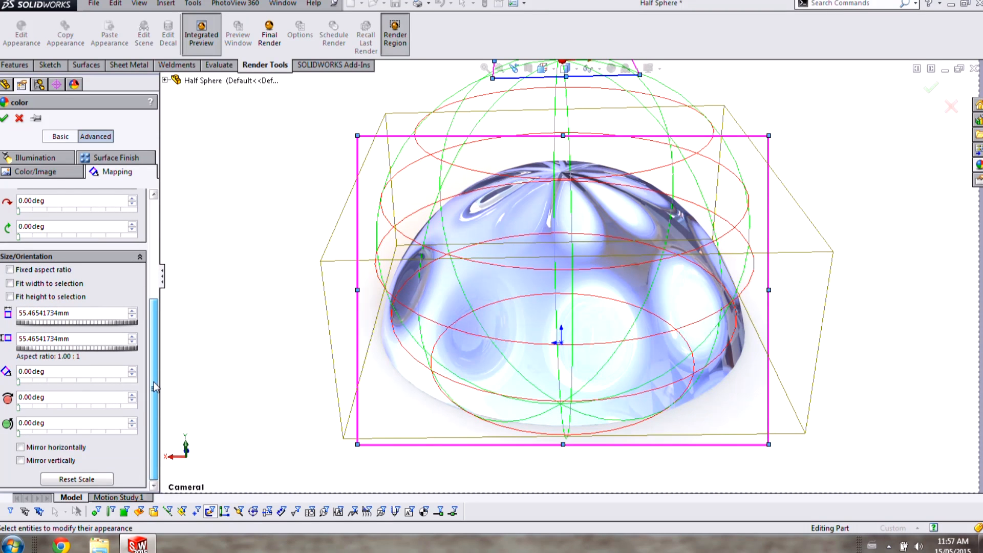
Rotate the spherical texture 90° on two axes, scale it to 40 mm, and apply.
triple_click(47, 422)
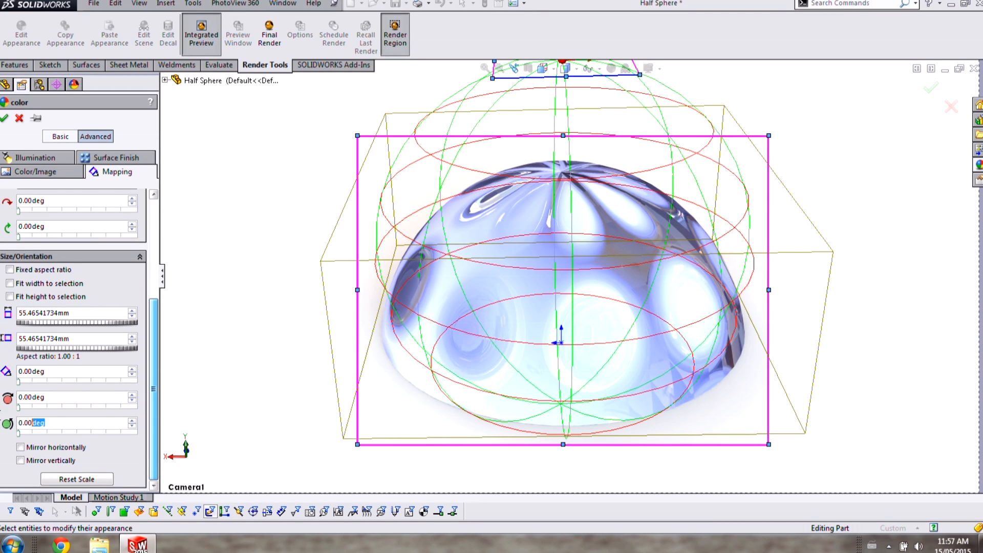
type("90")
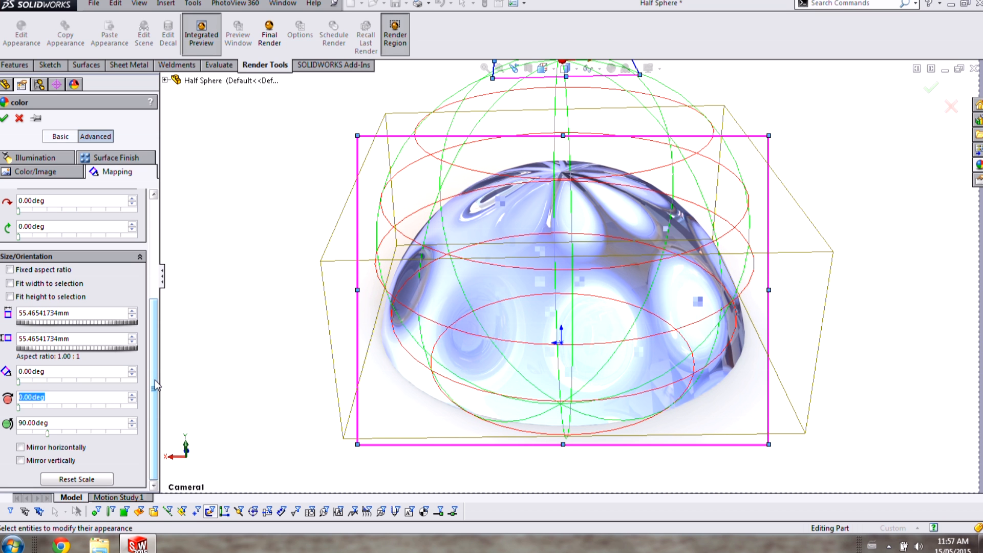
type("90")
left_click(73, 313)
type("40")
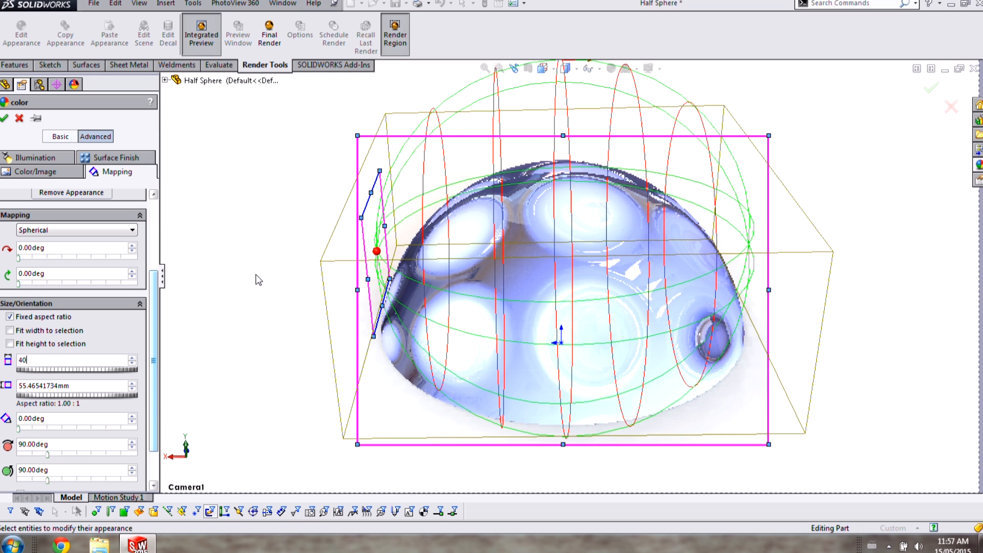
left_click(4, 119)
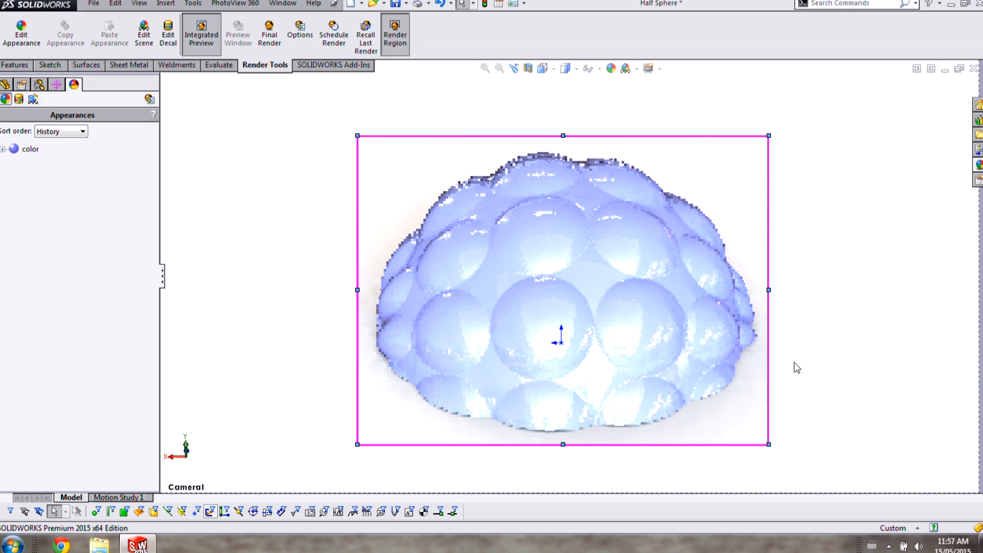
mouse_move(788, 373)
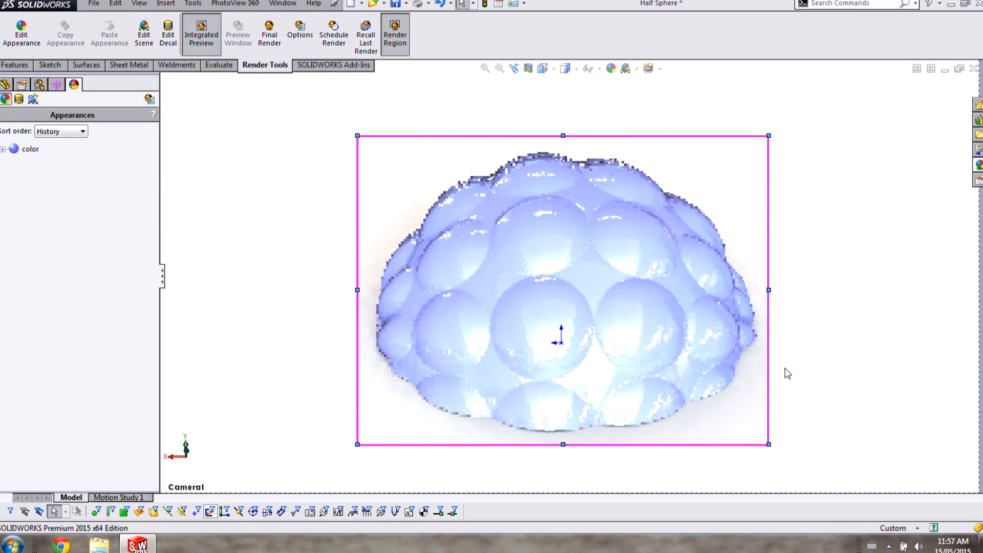